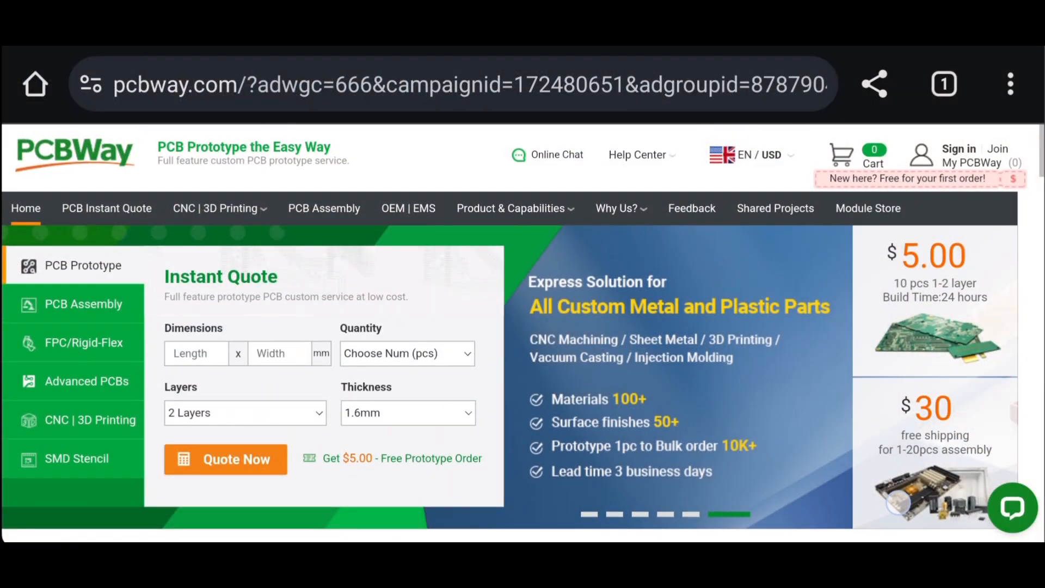
- Scroll down past the quote form, services, ordering steps and capability specs to 'Why Buy Printed Circuit Boards From us?'
{"action": "scroll", "scroll_direction": "down", "scroll_amount": 3}
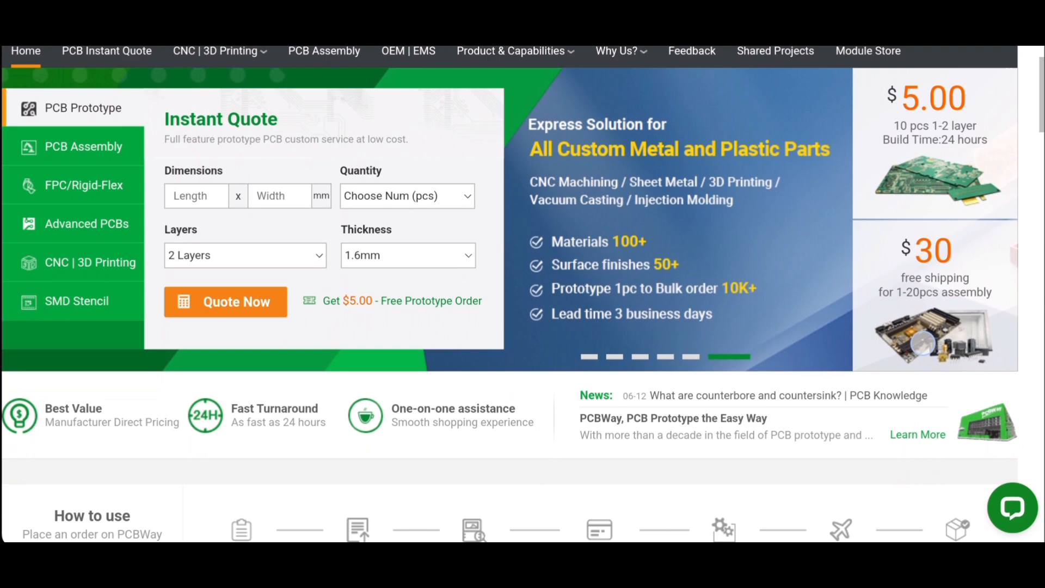
{"action": "scroll", "scroll_direction": "down", "scroll_amount": 3}
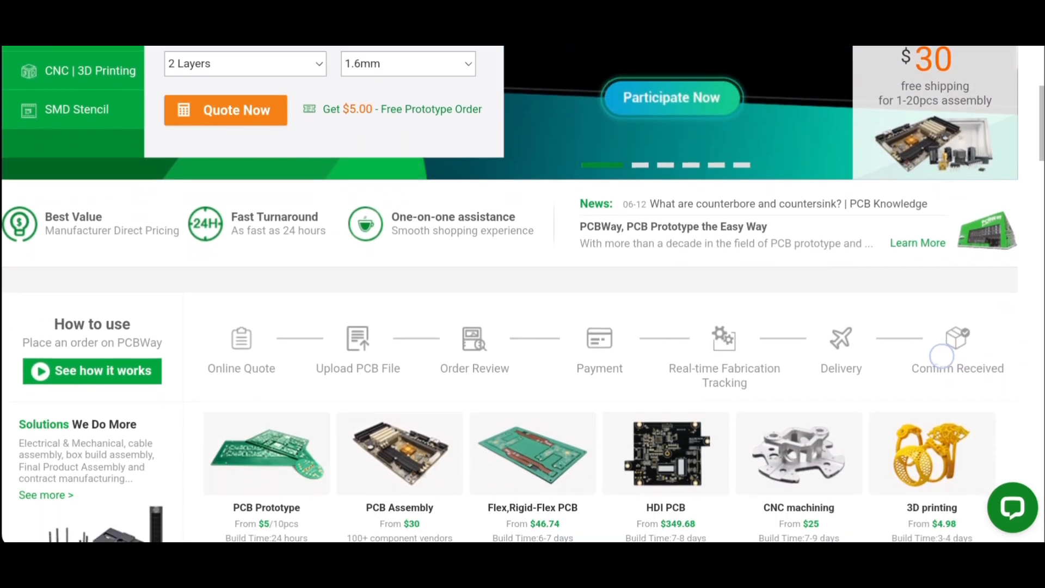
{"action": "scroll", "scroll_direction": "down", "scroll_amount": 3}
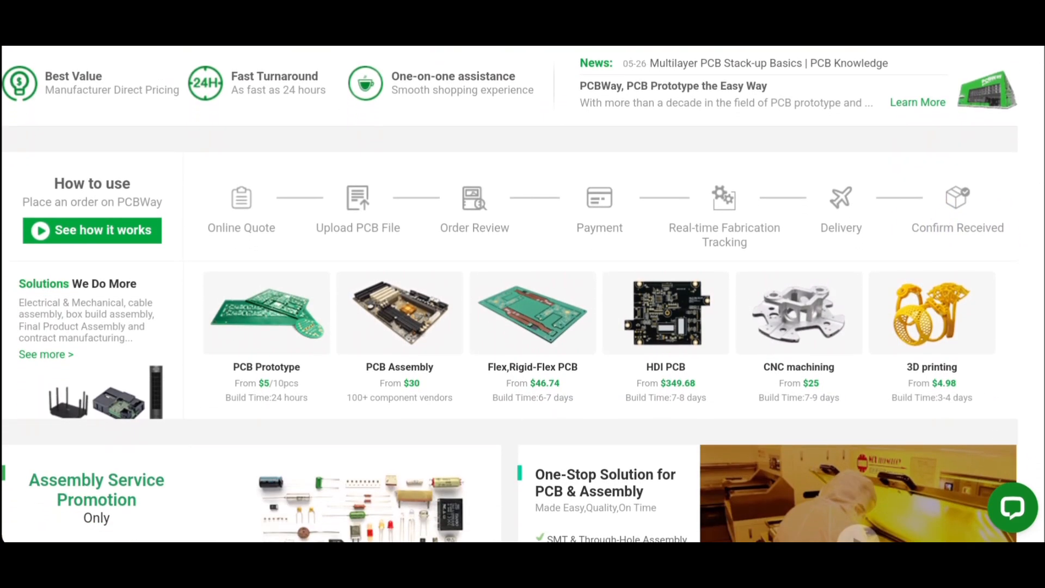
{"action": "scroll", "scroll_direction": "down", "scroll_amount": 3}
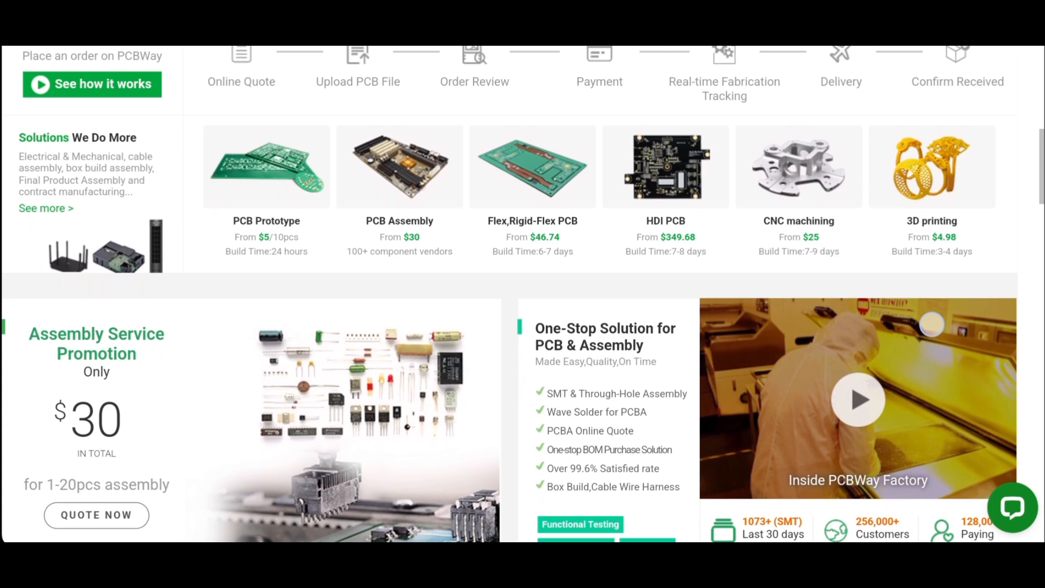
{"action": "scroll", "scroll_direction": "down", "scroll_amount": 3}
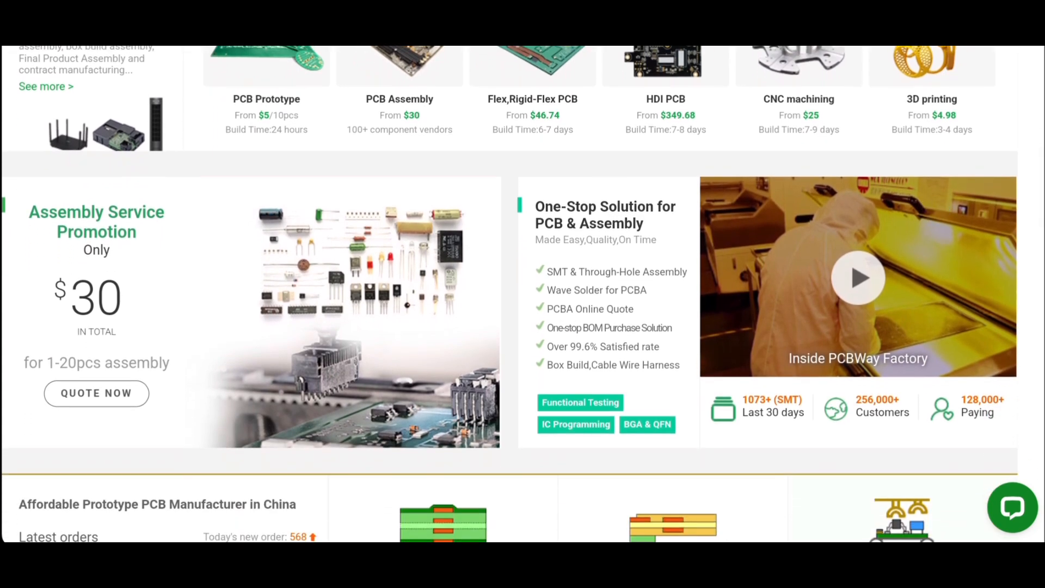
{"action": "scroll", "scroll_direction": "down", "scroll_amount": 3}
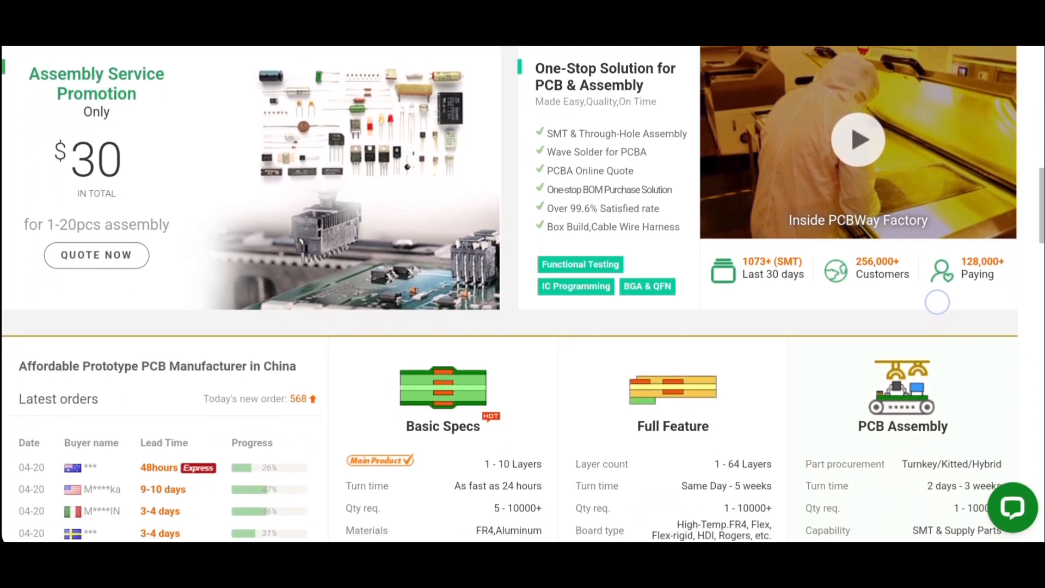
{"action": "scroll", "scroll_direction": "down", "scroll_amount": 3}
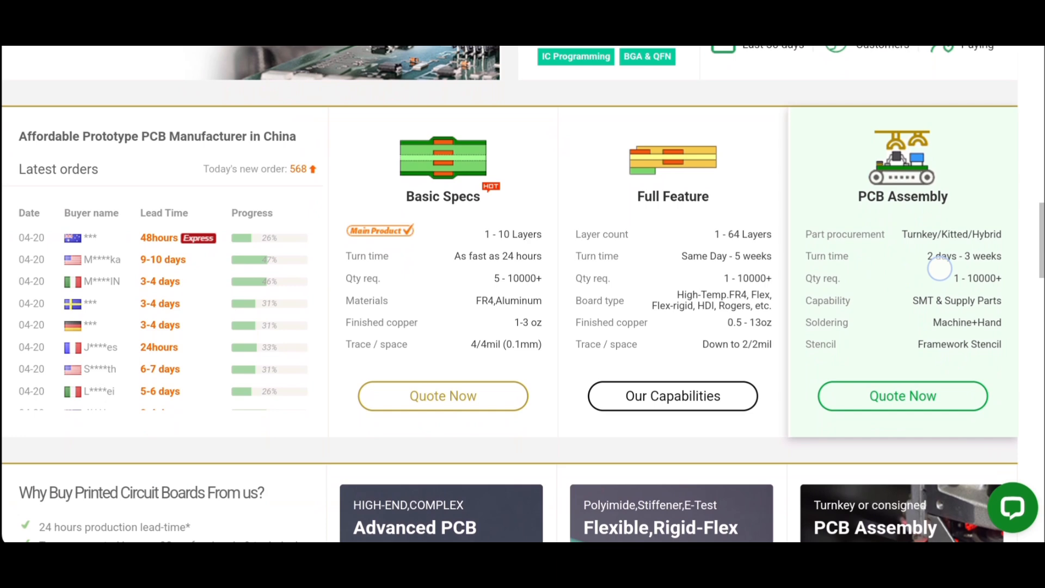
{"action": "scroll", "scroll_direction": "down", "scroll_amount": 3}
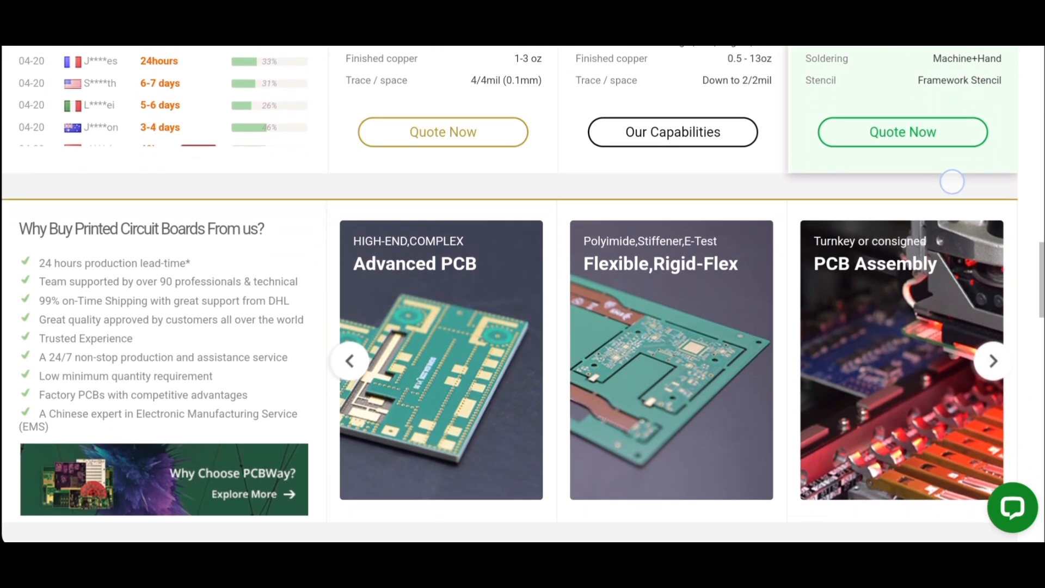
- Cycle the service carousel to the CNC machining card and back to Advanced PCB
{"action": "left_click", "coordinate": [992, 361]}
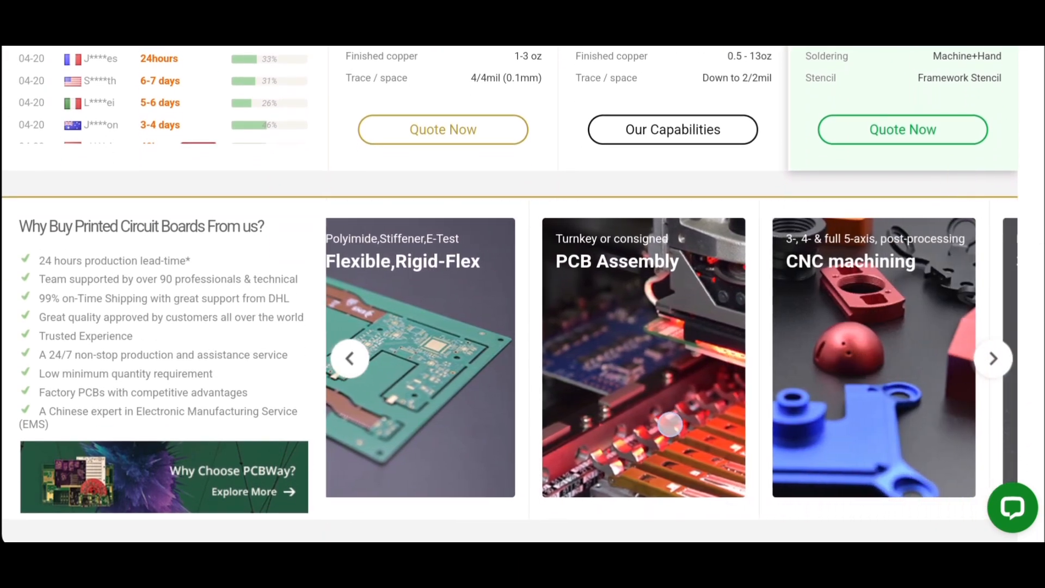
{"action": "left_click", "coordinate": [992, 358]}
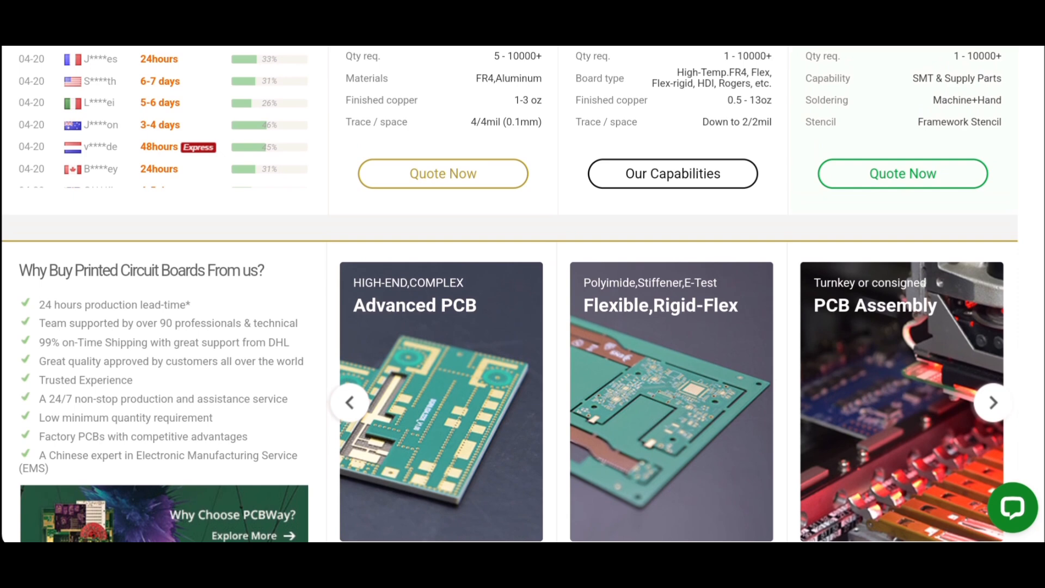
- Scroll down through quality statistics and customer reviews to the project gallery and Buyer Protection guarantees
{"action": "scroll", "scroll_direction": "down", "scroll_amount": 3}
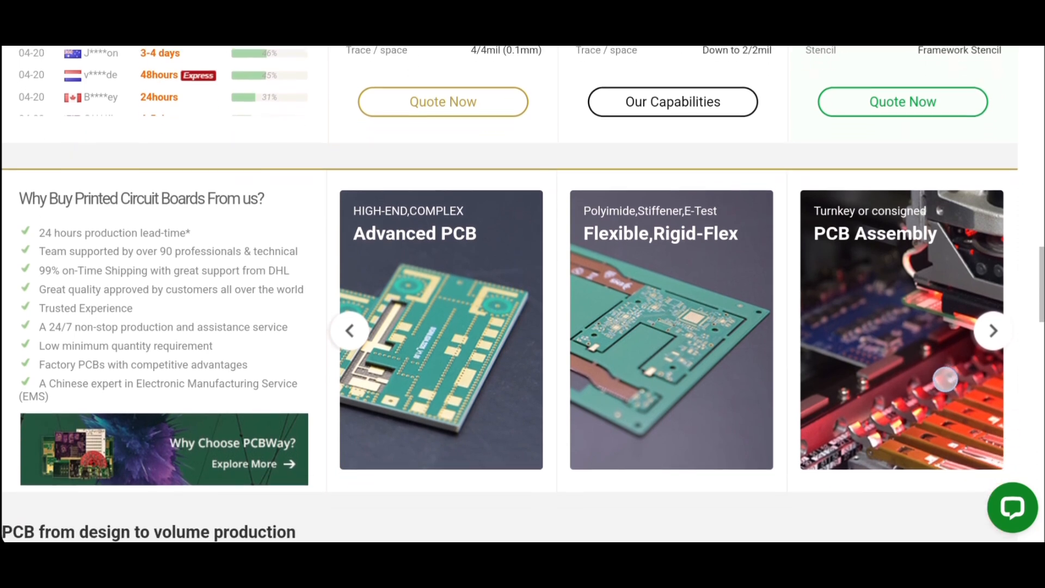
{"action": "scroll", "scroll_direction": "down", "scroll_amount": 3}
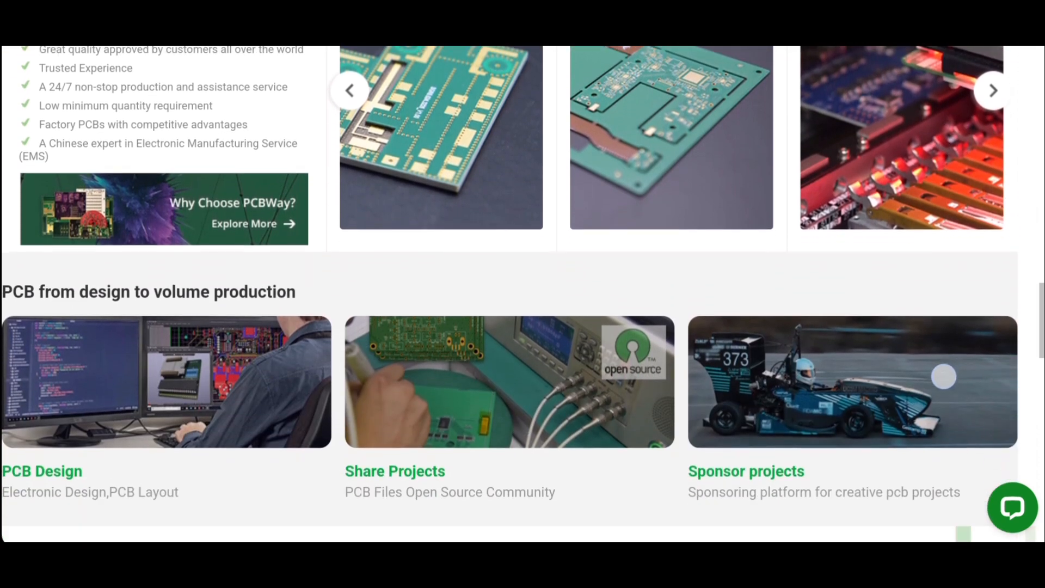
{"action": "scroll", "scroll_direction": "down", "scroll_amount": 3}
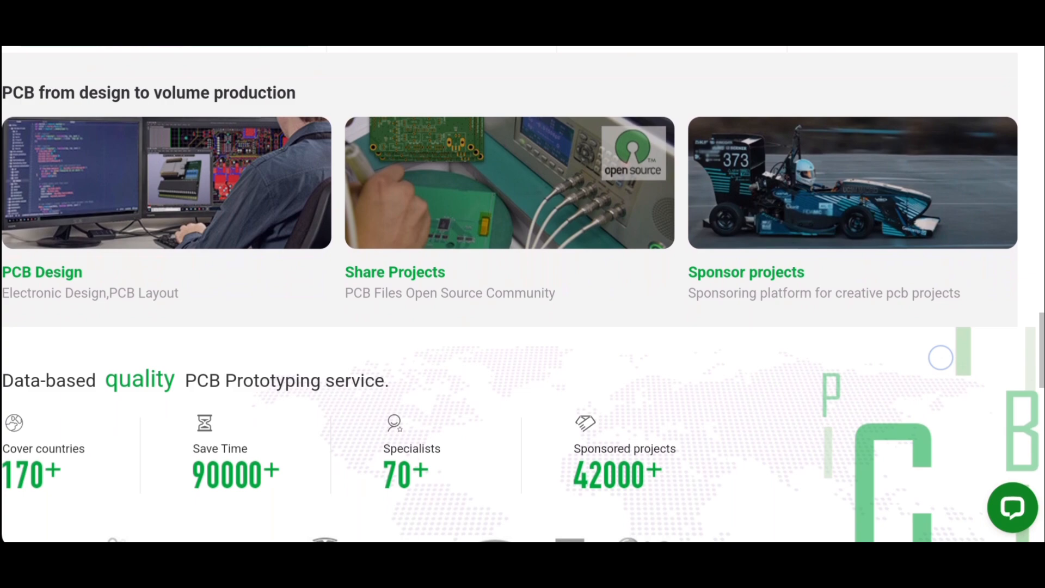
{"action": "scroll", "scroll_direction": "down", "scroll_amount": 3}
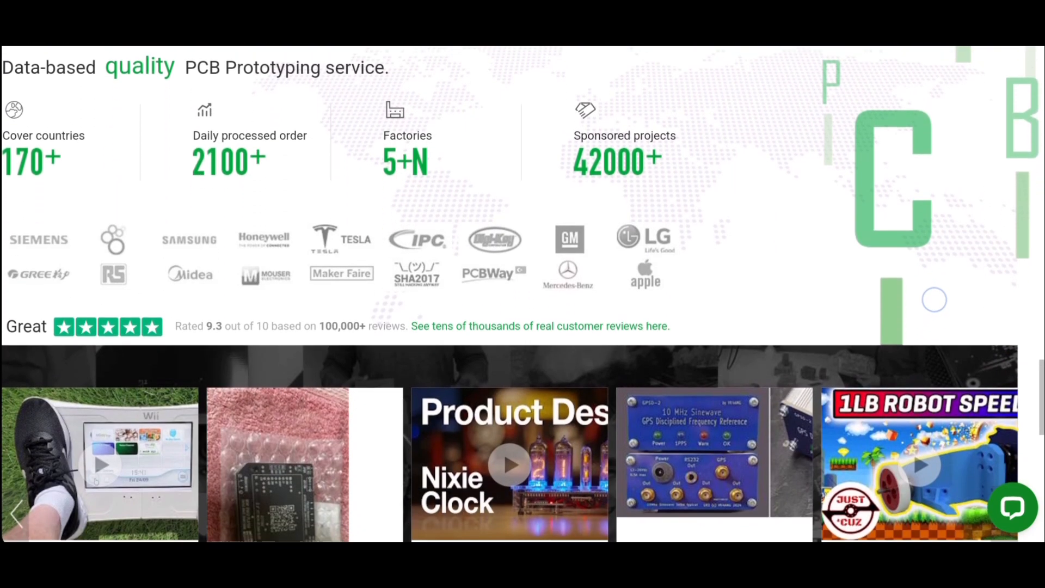
{"action": "scroll", "scroll_direction": "down", "scroll_amount": 3}
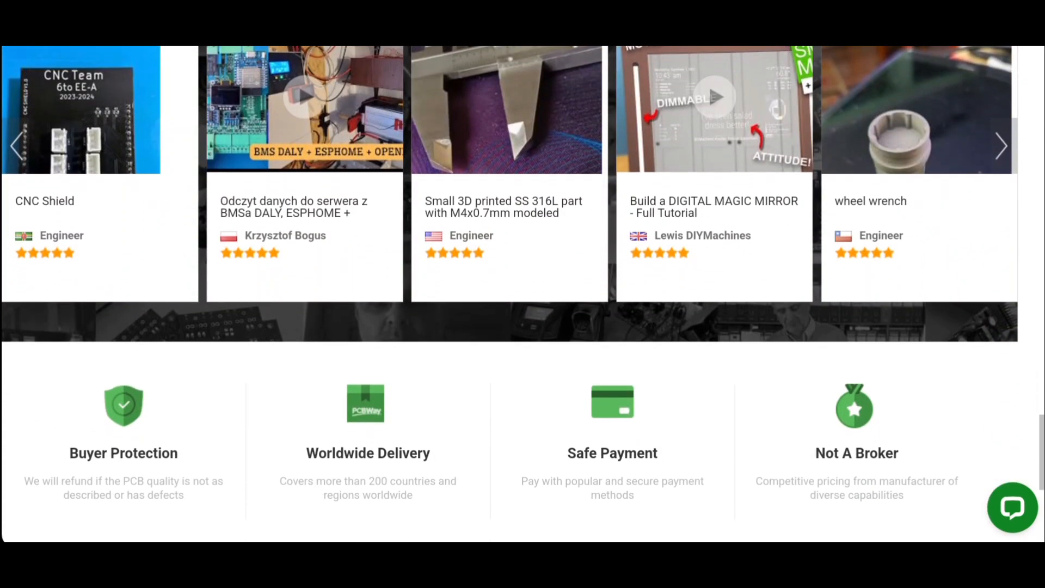